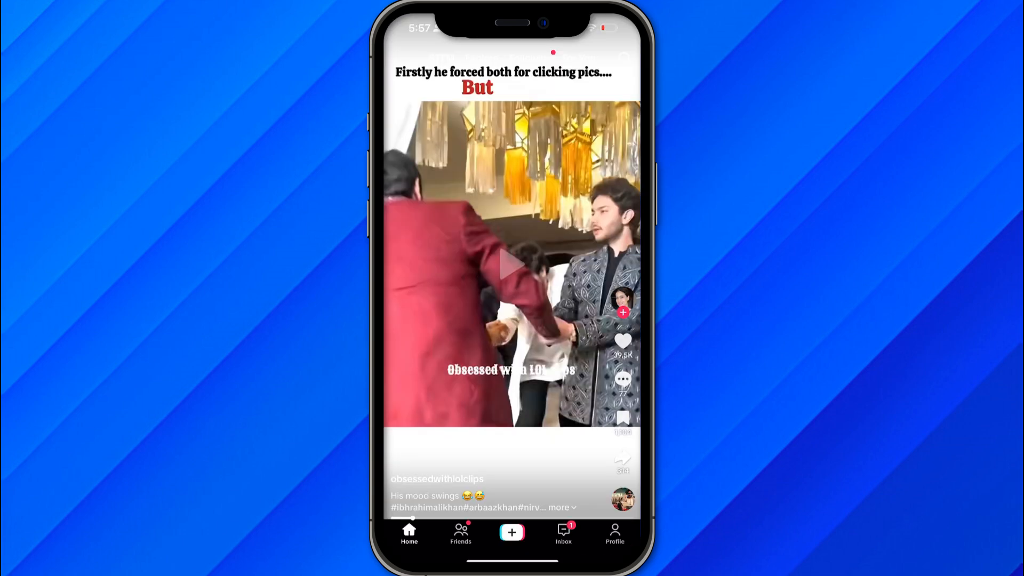
# Visit the profile, return to the feed, dismiss the STEM welcome, and exit to the home screen
pyautogui.click(614, 533)
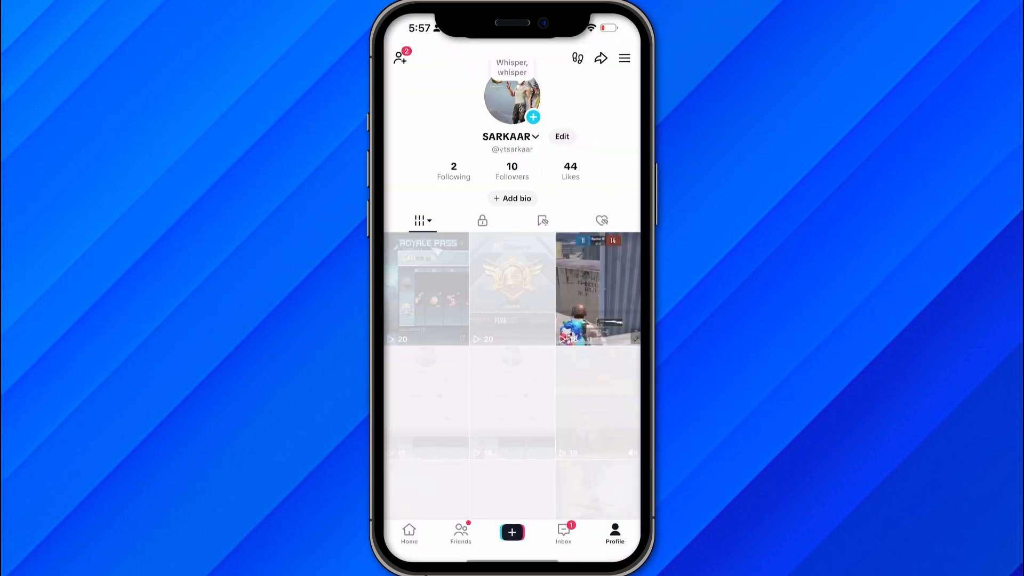
pyautogui.click(409, 533)
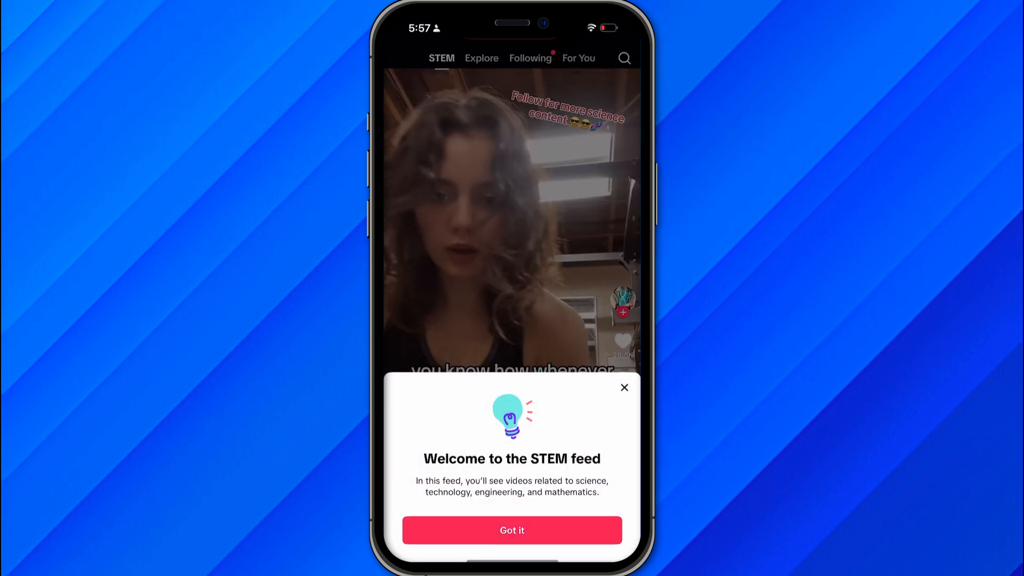
pyautogui.click(512, 530)
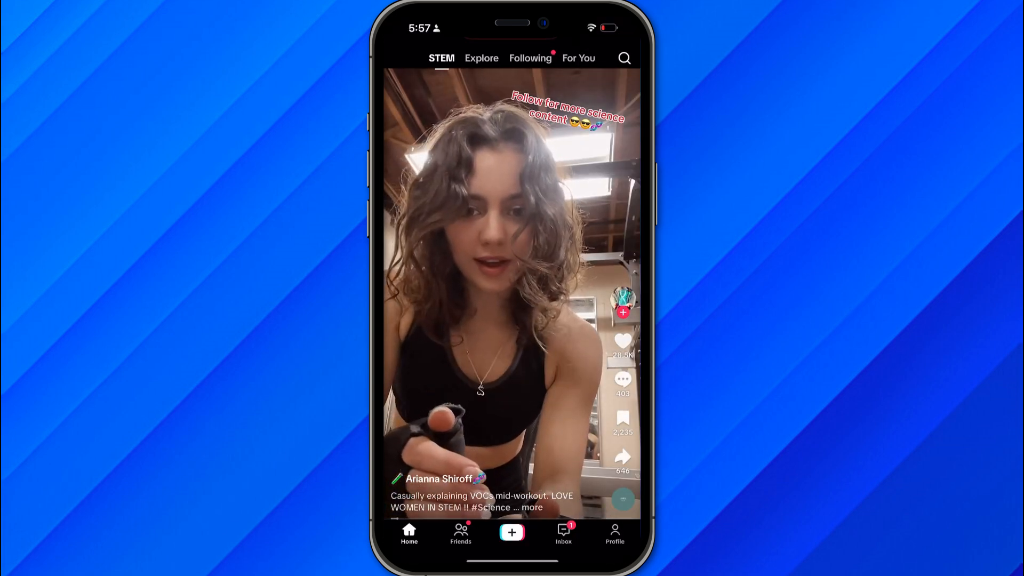
pyautogui.click(615, 531)
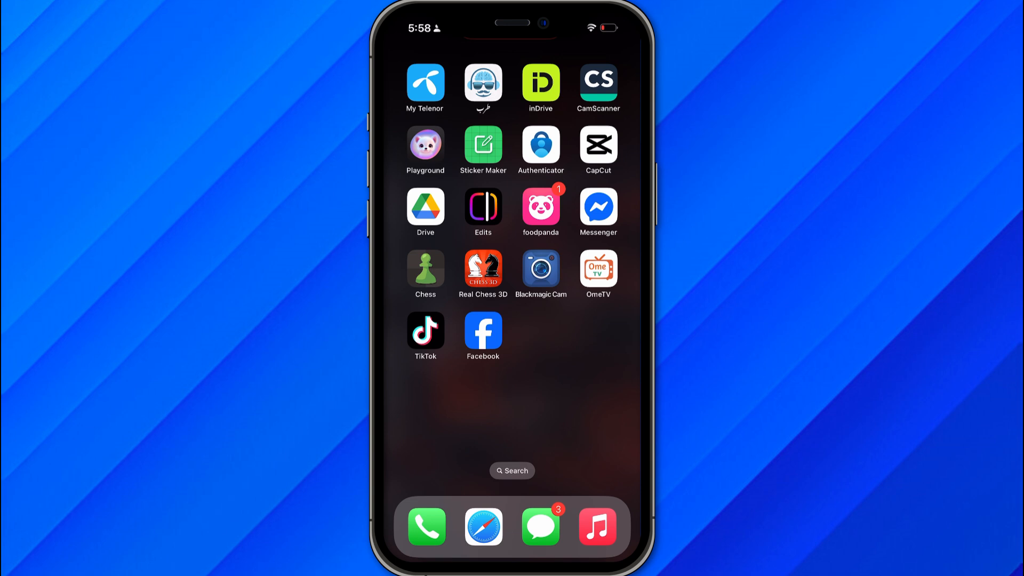
# Relaunch TikTok and reach Settings and privacy through the profile's three-line menu
pyautogui.click(425, 331)
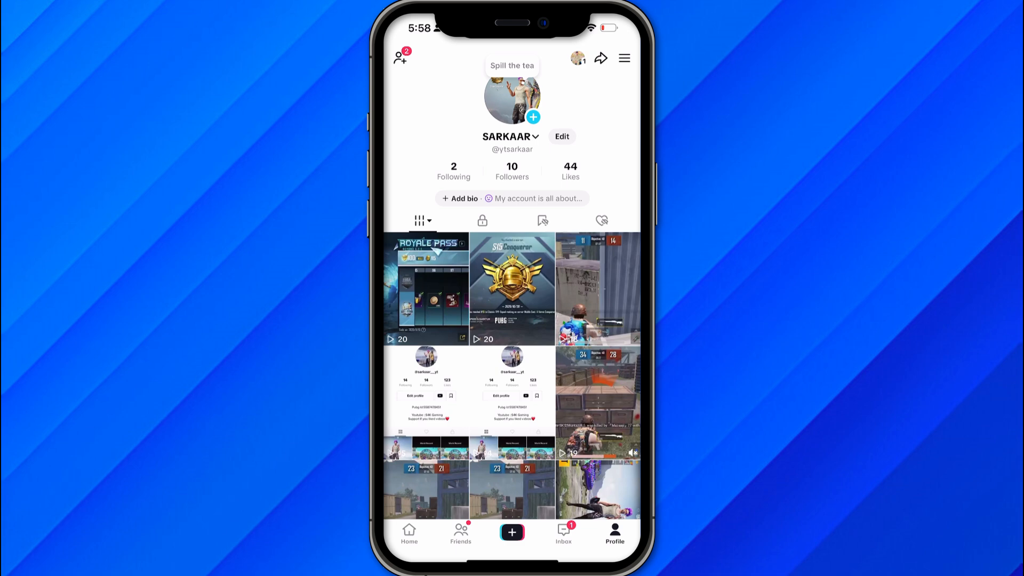
pyautogui.click(623, 58)
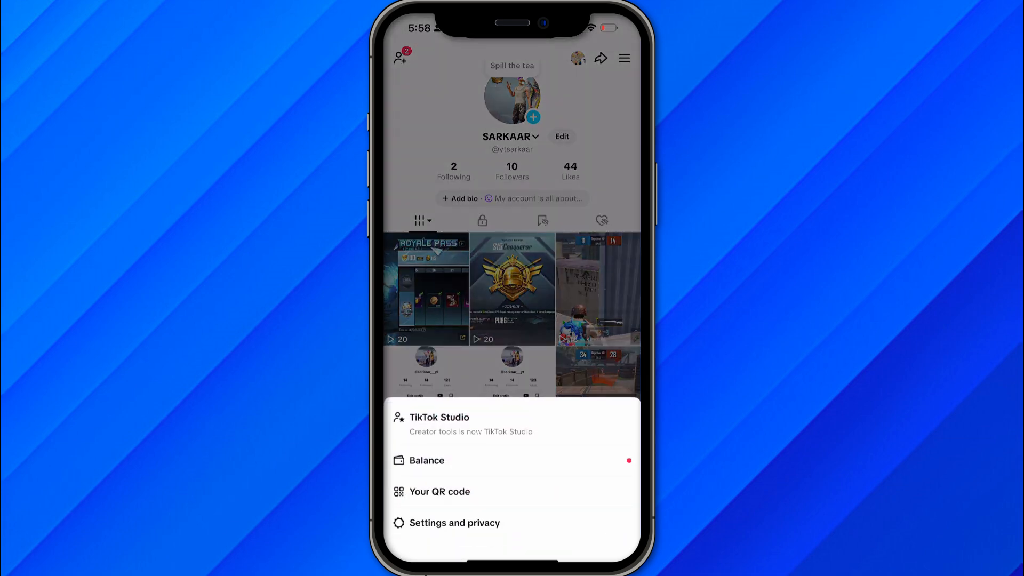
pyautogui.click(456, 523)
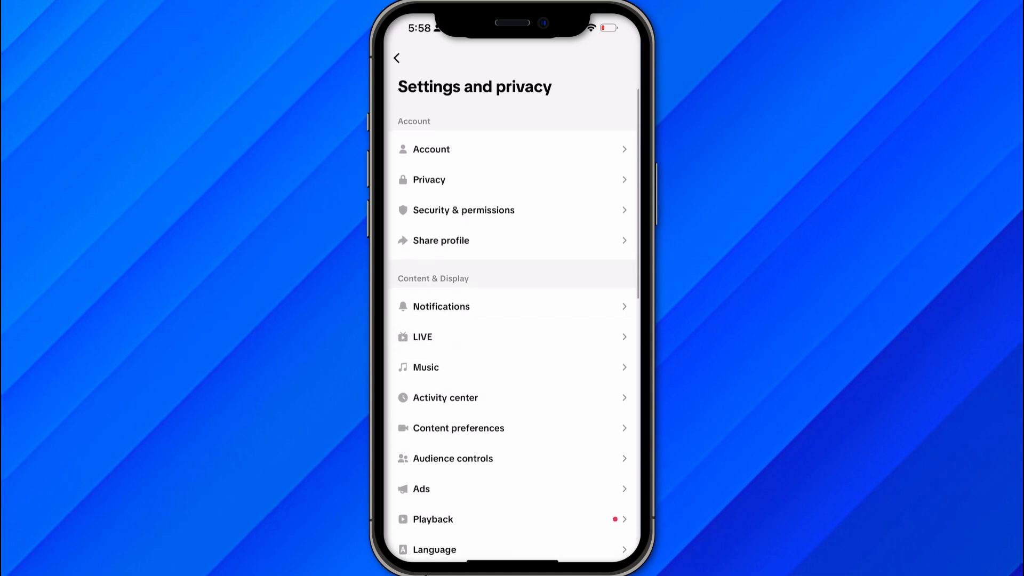
# View the empty LIVE Events list under LIVE settings, then back out to the profile page
pyautogui.click(423, 337)
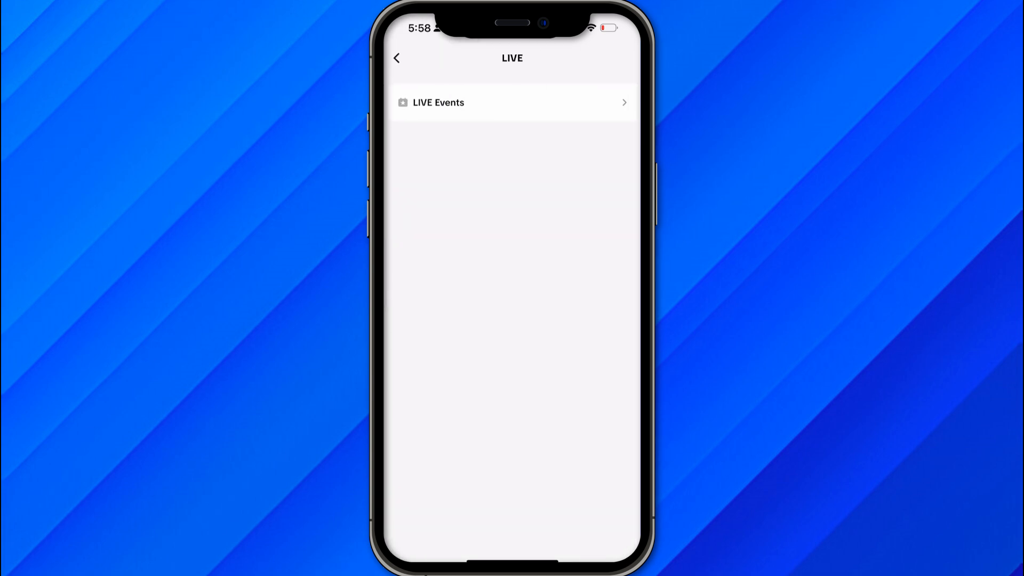
pyautogui.click(511, 102)
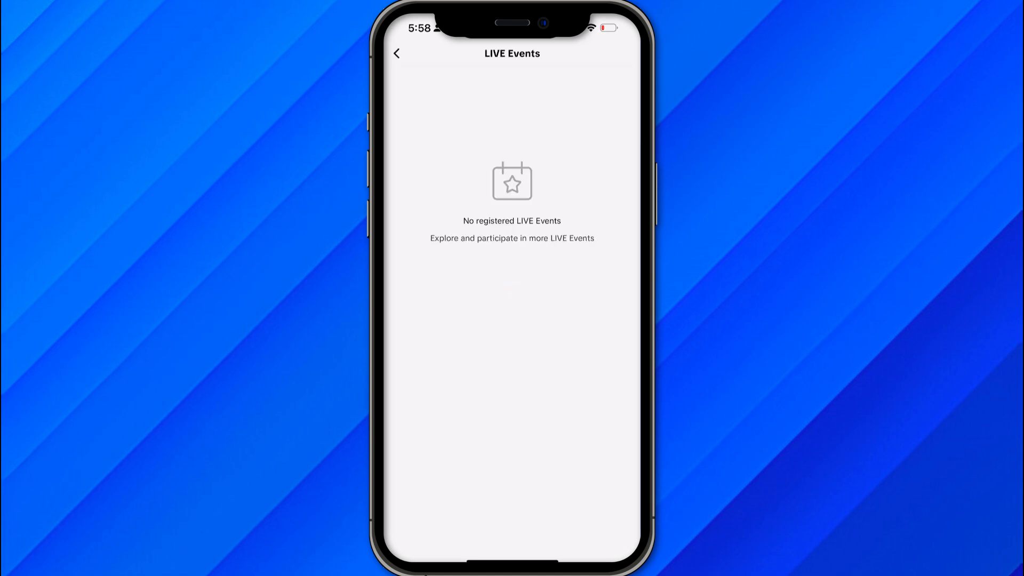
pyautogui.click(397, 53)
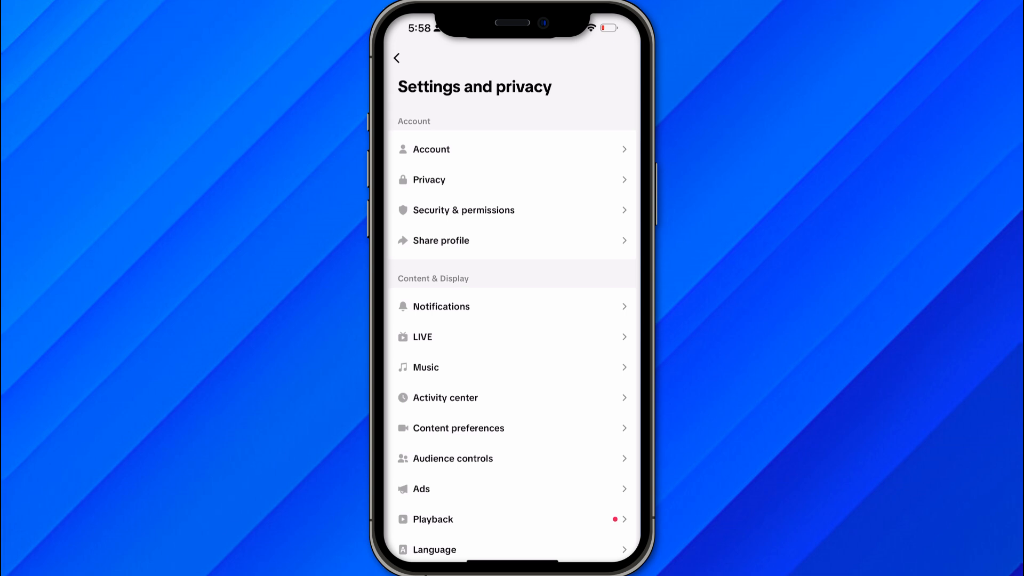
pyautogui.scroll(-3)
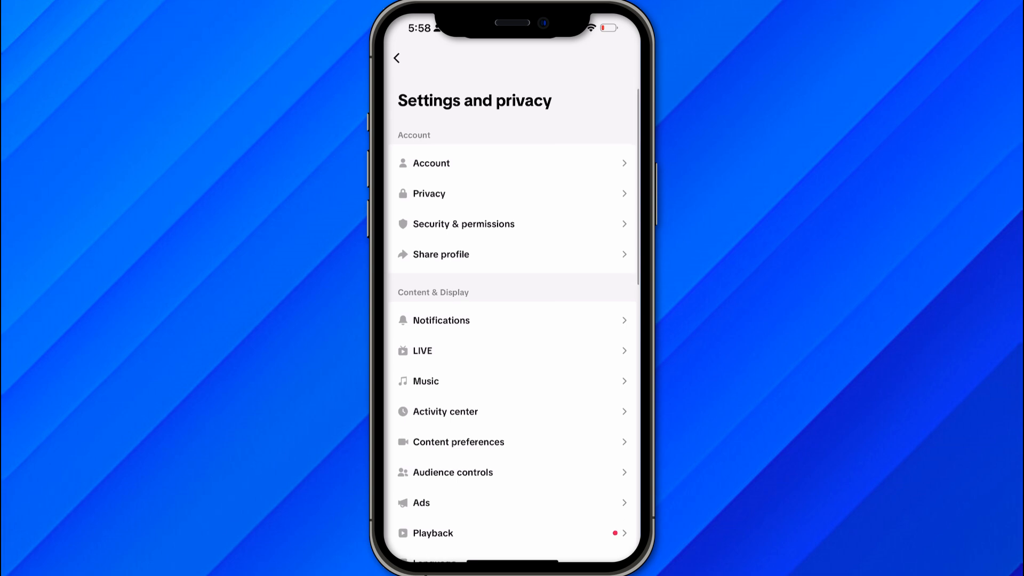
pyautogui.click(397, 57)
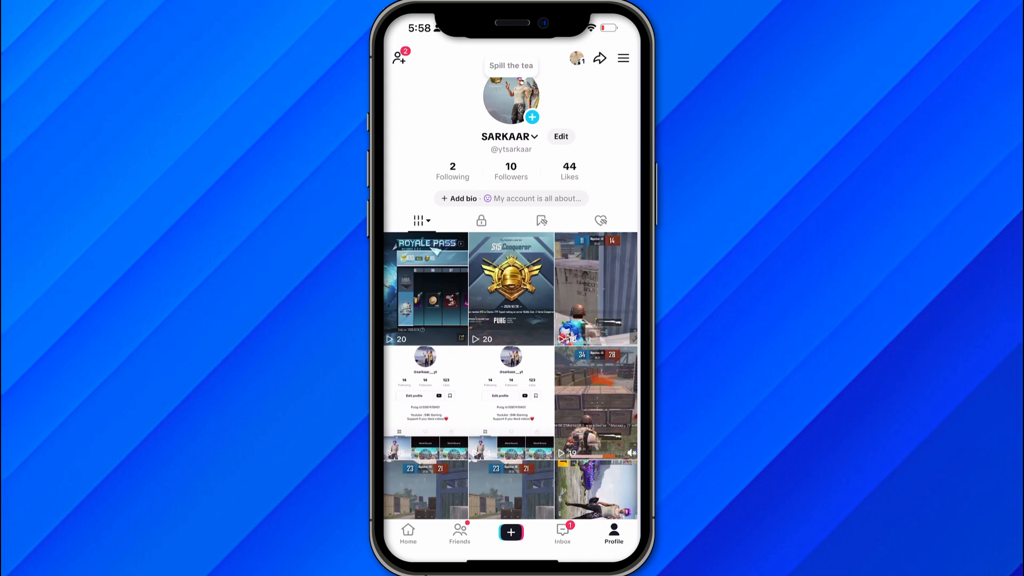